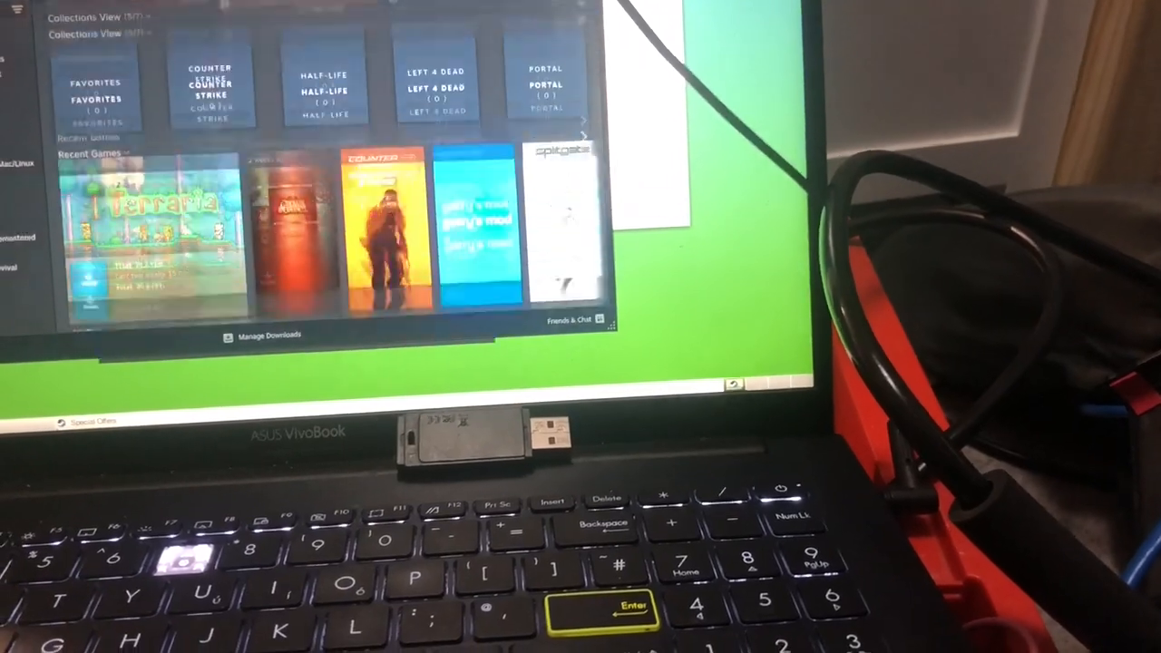
Accept the default language, detected Java settings and theme to finish the quick setup wizard.
scroll("down", 3)
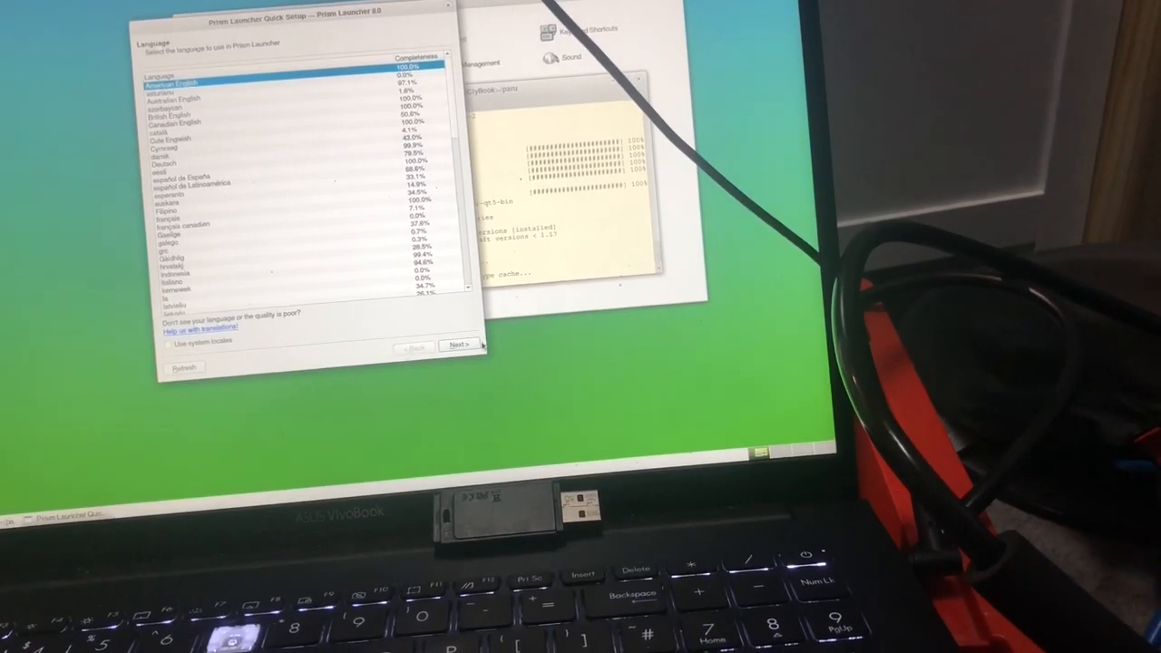
left_click(457, 344)
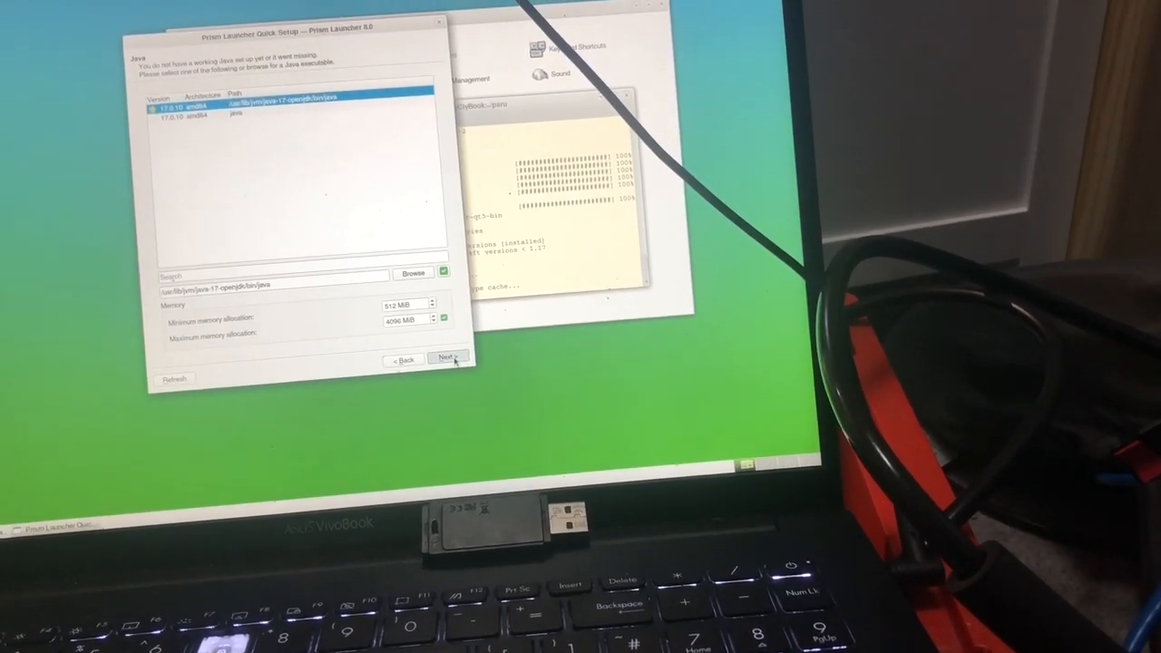
left_click(446, 357)
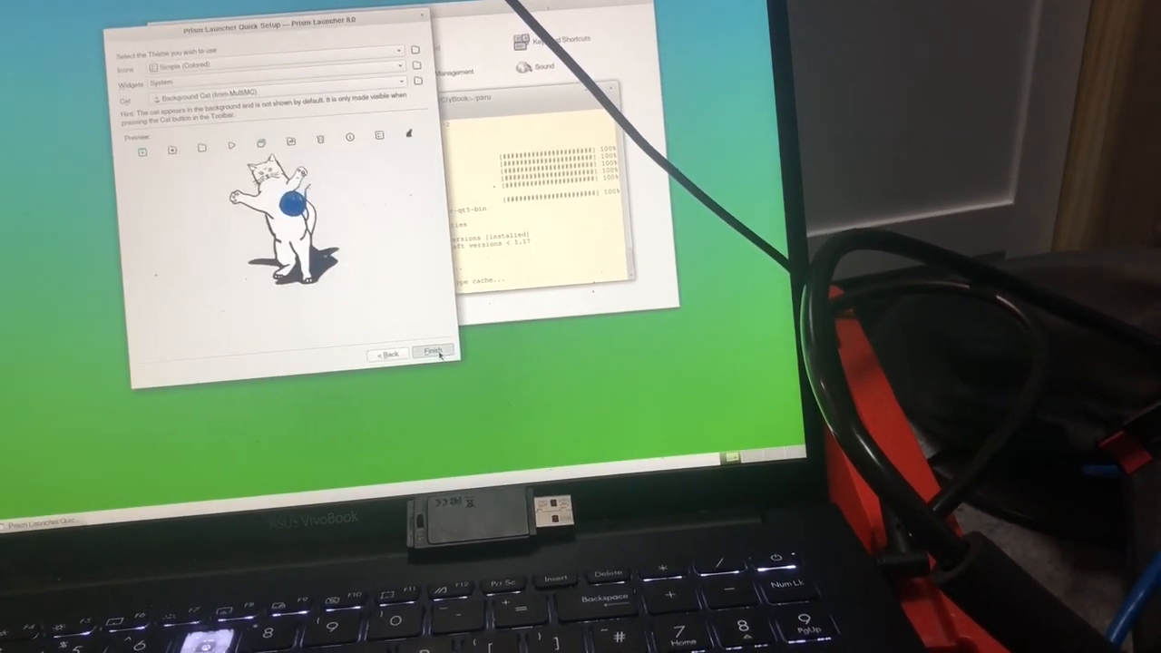
left_click(432, 352)
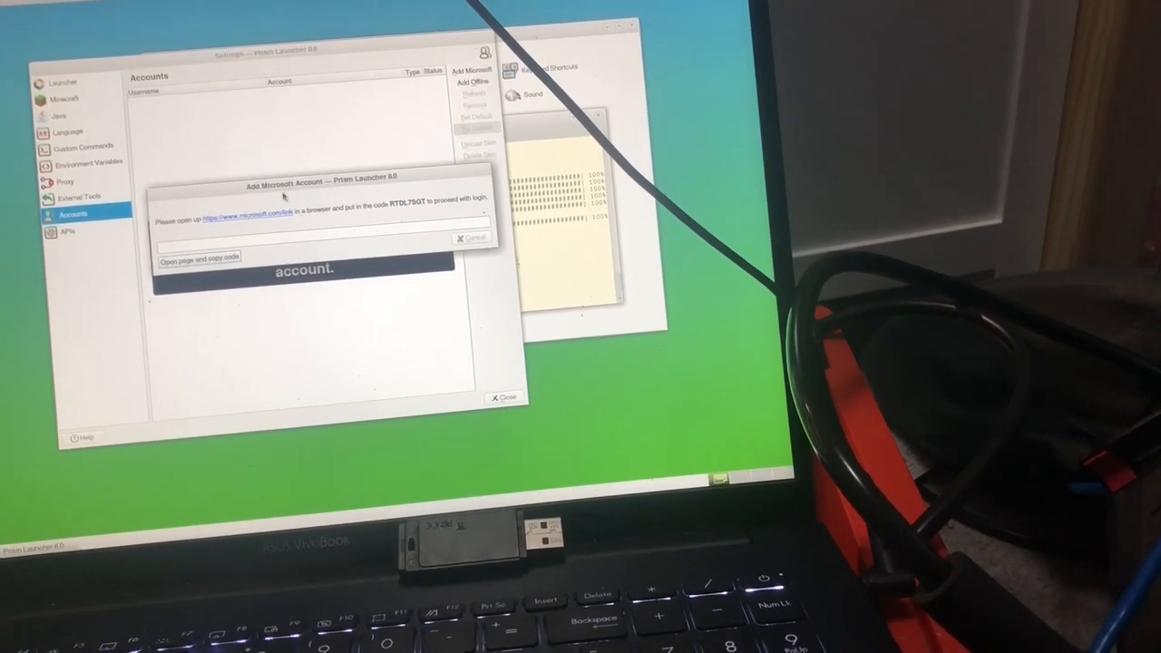
Add a Microsoft account, copying the sign-in code and launching the browser sign-in page.
left_click(199, 257)
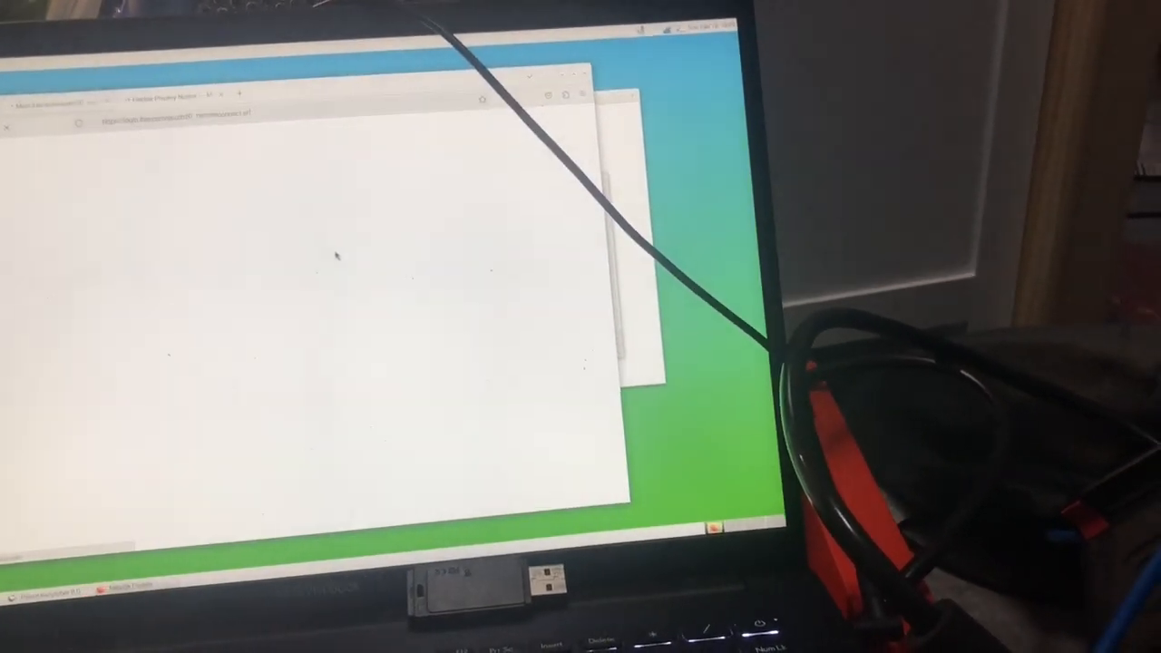